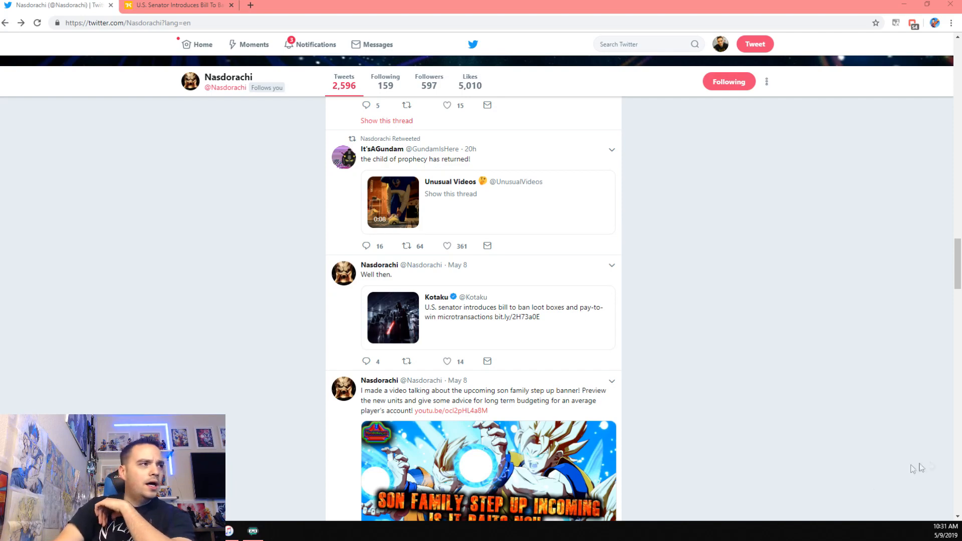
Open Nasdorachi's "Well then." tweet quoting Kotaku and read down into its replies
{"action": "left_click", "coordinate": [376, 274]}
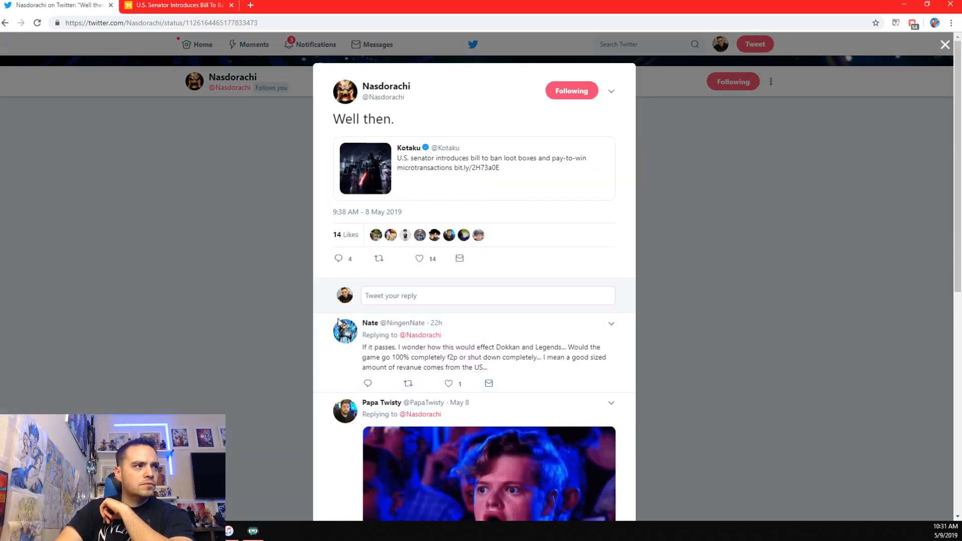
{"action": "mouse_move", "coordinate": [483, 266]}
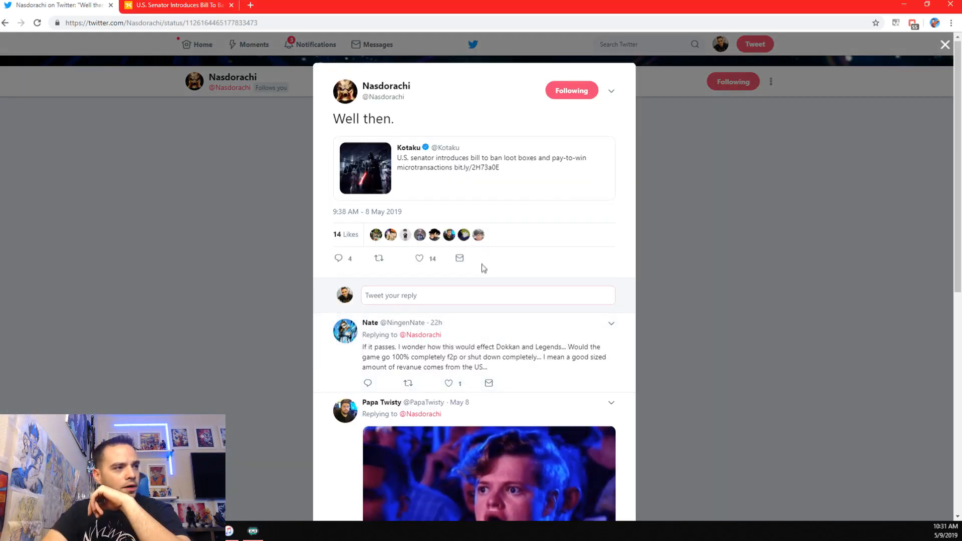
{"action": "scroll", "scroll_direction": "down", "scroll_amount": 3}
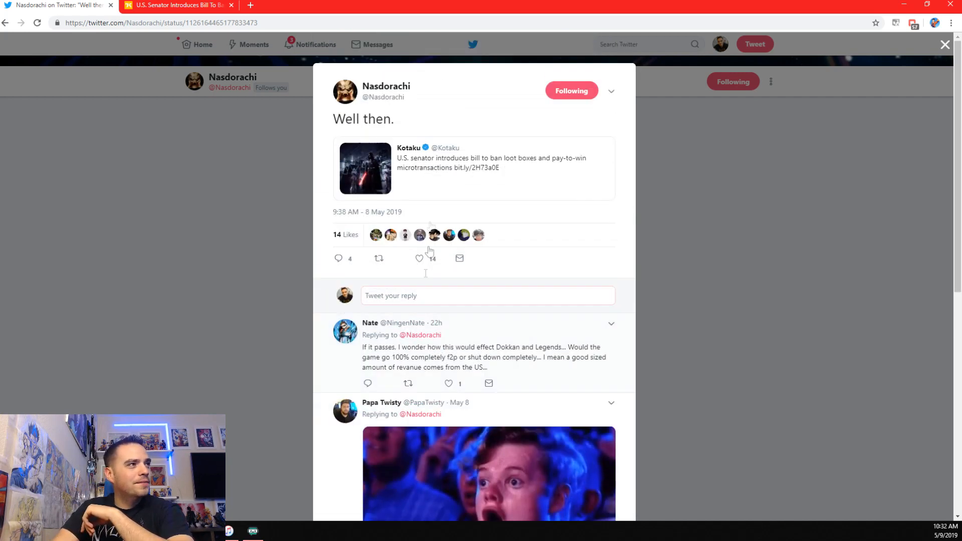
Open Kotaku's original tweet about the senator's loot-box ban bill from the embedded card
{"action": "left_click", "coordinate": [474, 168]}
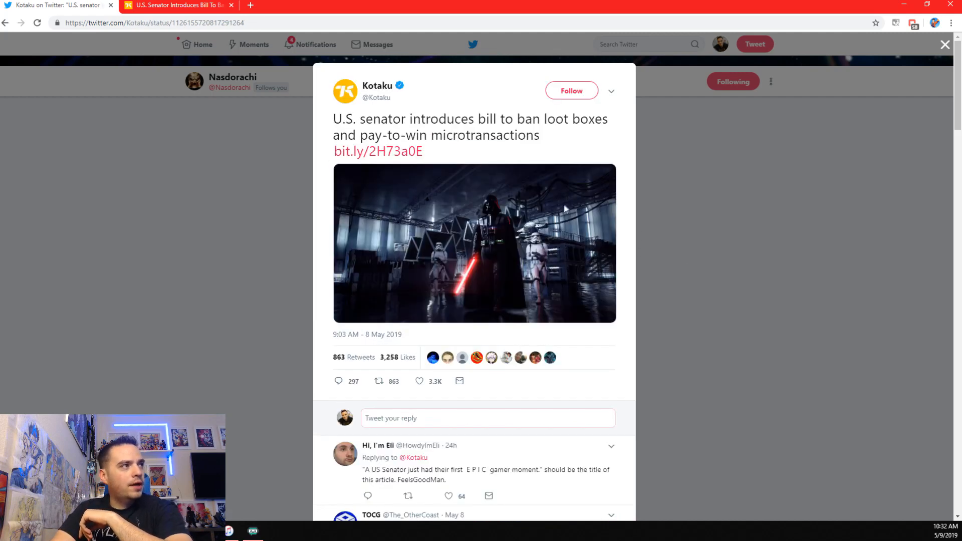
{"action": "mouse_move", "coordinate": [565, 205]}
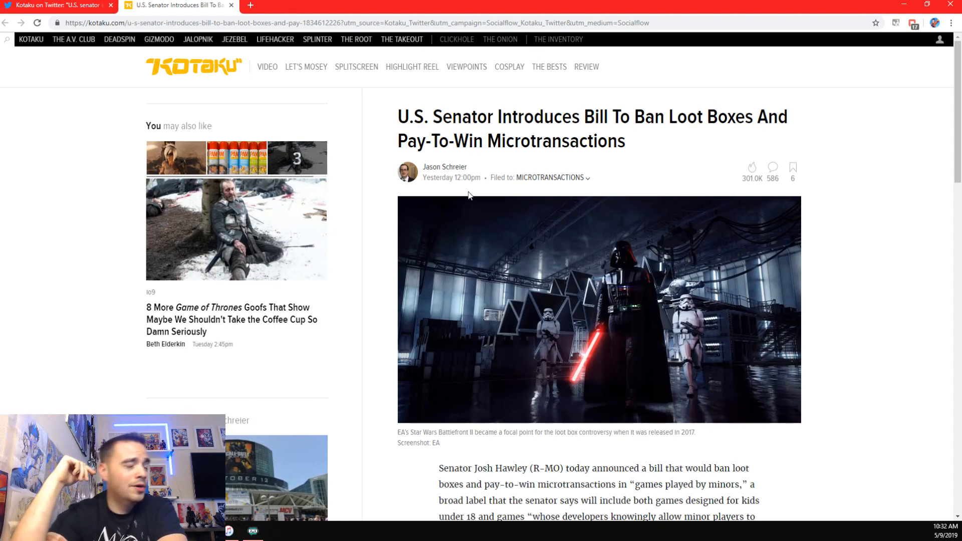
Read the Kotaku article past the Star Wars header image into its first paragraphs
{"action": "scroll", "scroll_direction": "down", "scroll_amount": 3}
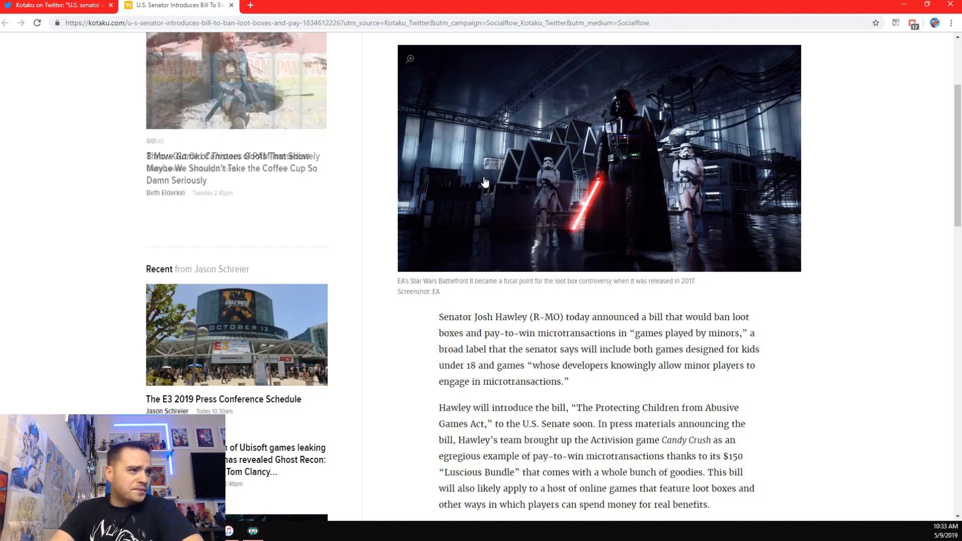
Read past Hawley's press-release quote to the paragraph on the FTC loot-box investigation
{"action": "scroll", "scroll_direction": "down", "scroll_amount": 3}
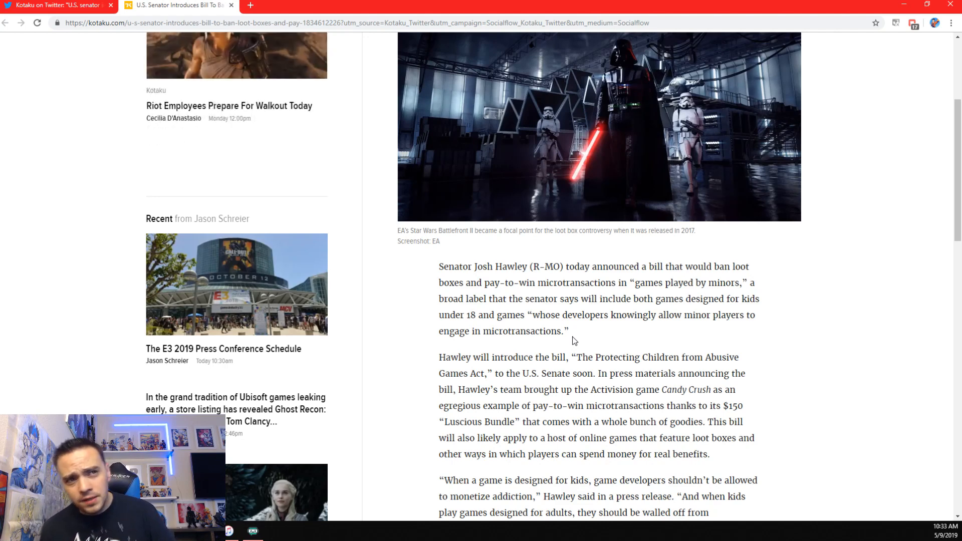
{"action": "scroll", "scroll_direction": "down", "scroll_amount": 3}
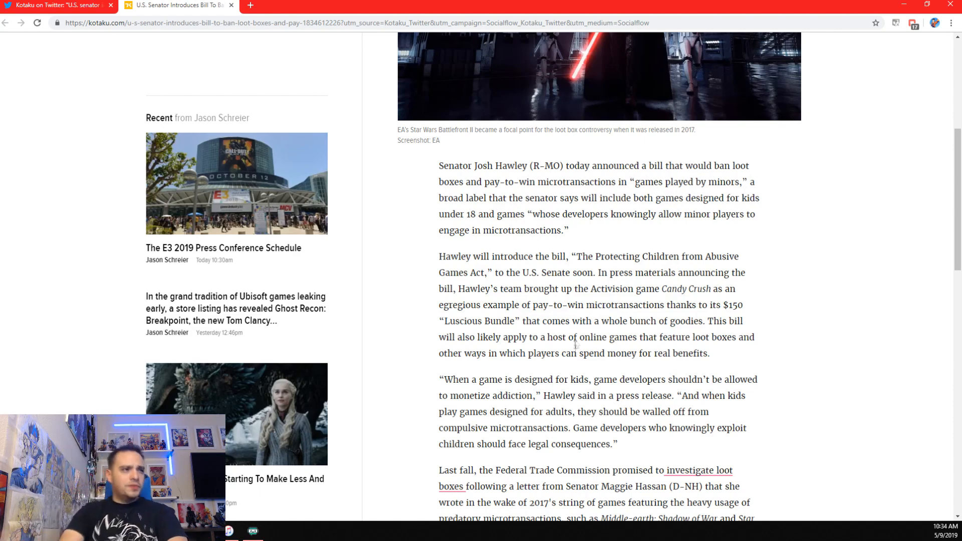
Read the full FTC paragraph naming Overwatch, FIFA and Apex Legends
{"action": "scroll", "scroll_direction": "down", "scroll_amount": 3}
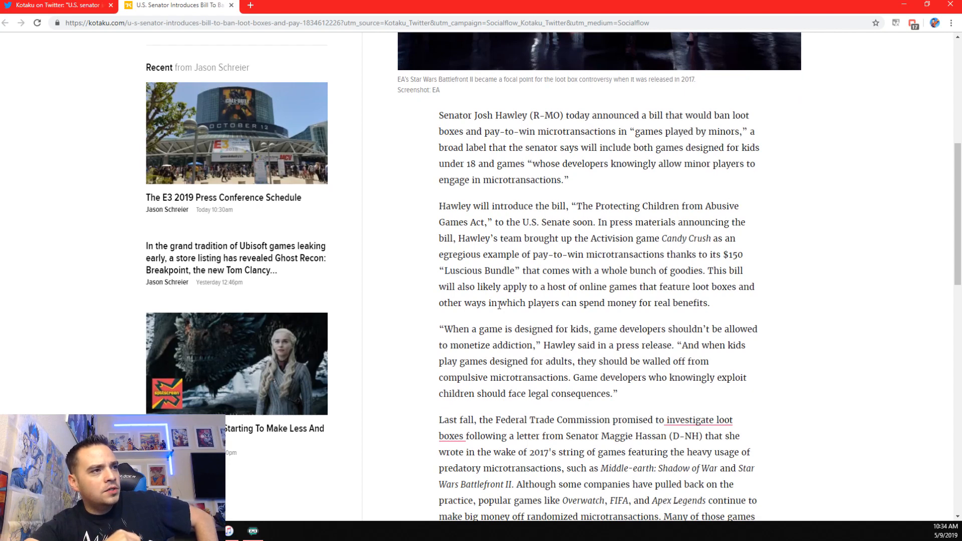
{"action": "mouse_move", "coordinate": [581, 371]}
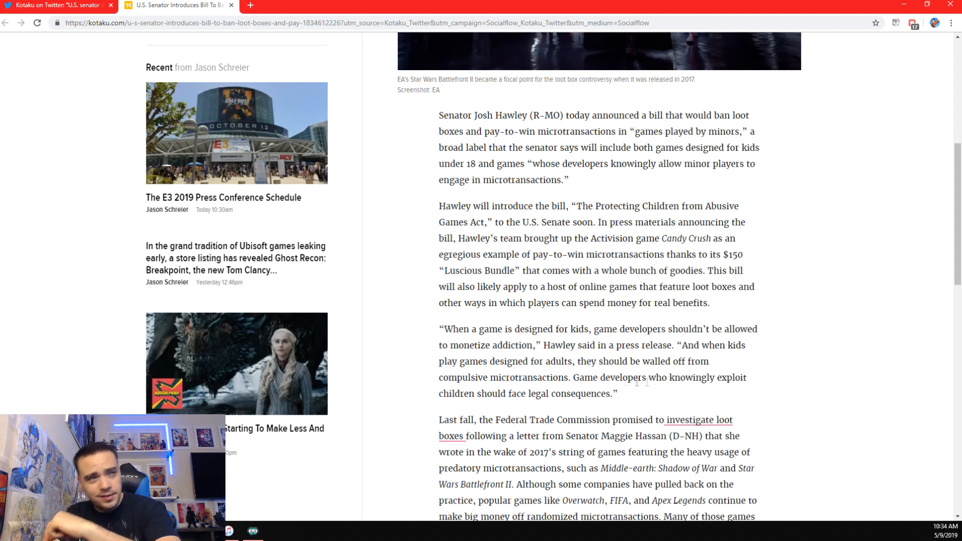
{"action": "mouse_move", "coordinate": [740, 397]}
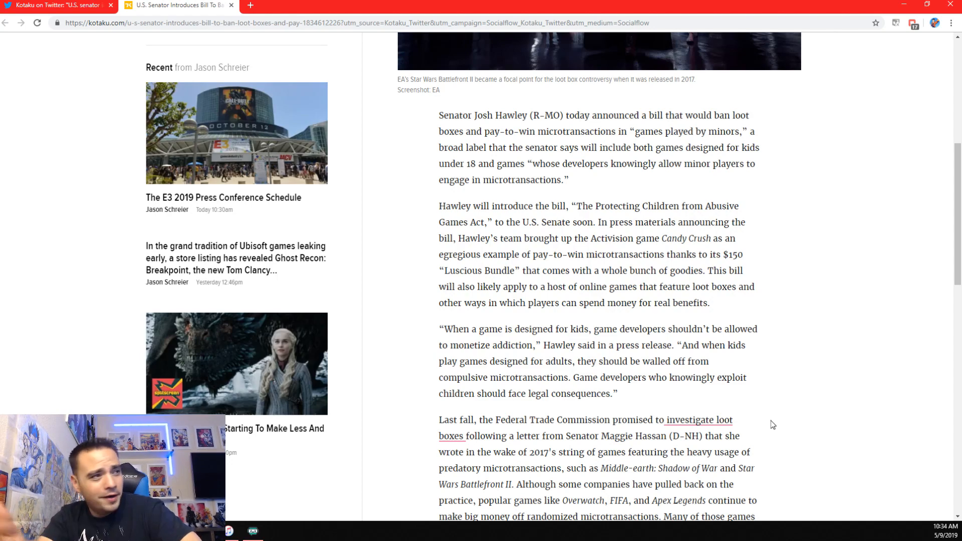
{"action": "mouse_move", "coordinate": [611, 423]}
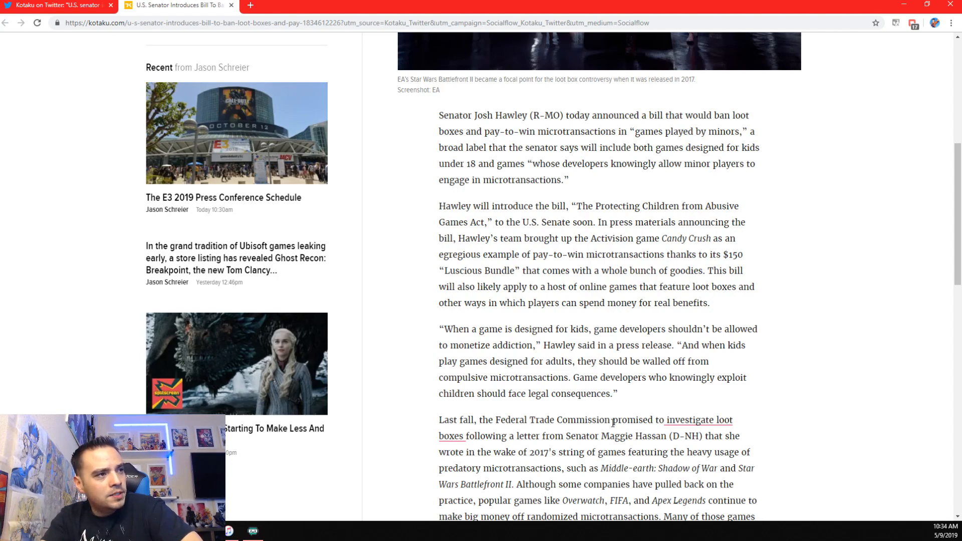
{"action": "scroll", "scroll_direction": "down", "scroll_amount": 3}
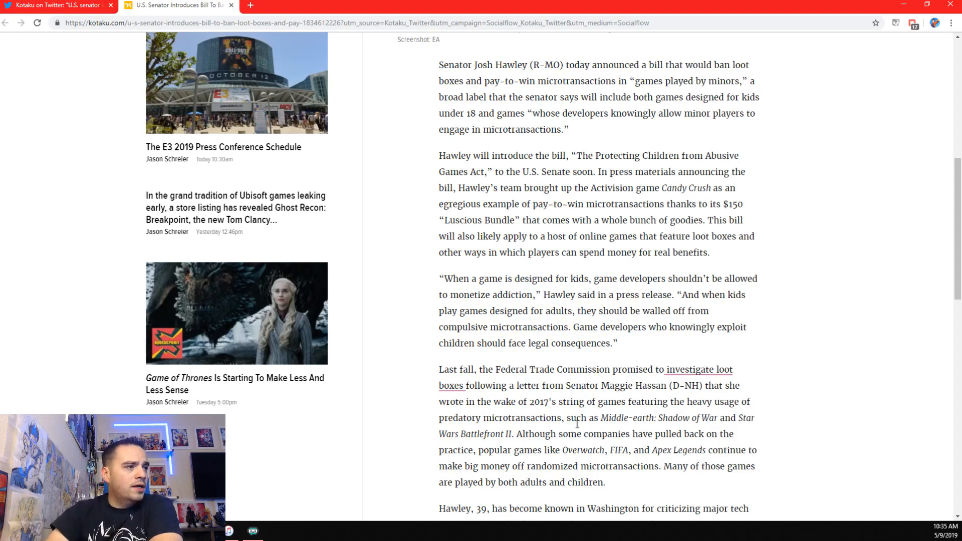
Read the Hawley background paragraph and the 12:18pm update quoting the ESA's statement
{"action": "scroll", "scroll_direction": "down", "scroll_amount": 3}
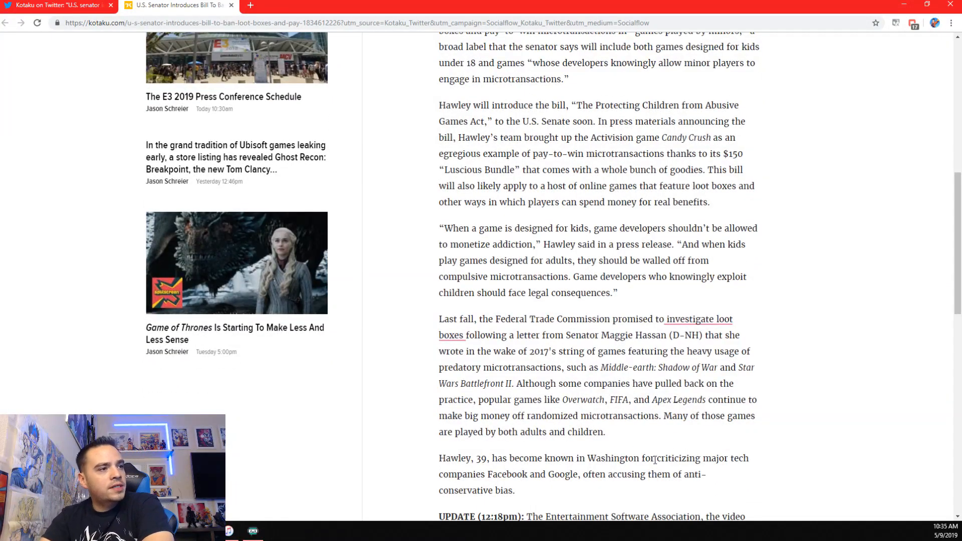
{"action": "mouse_move", "coordinate": [607, 489]}
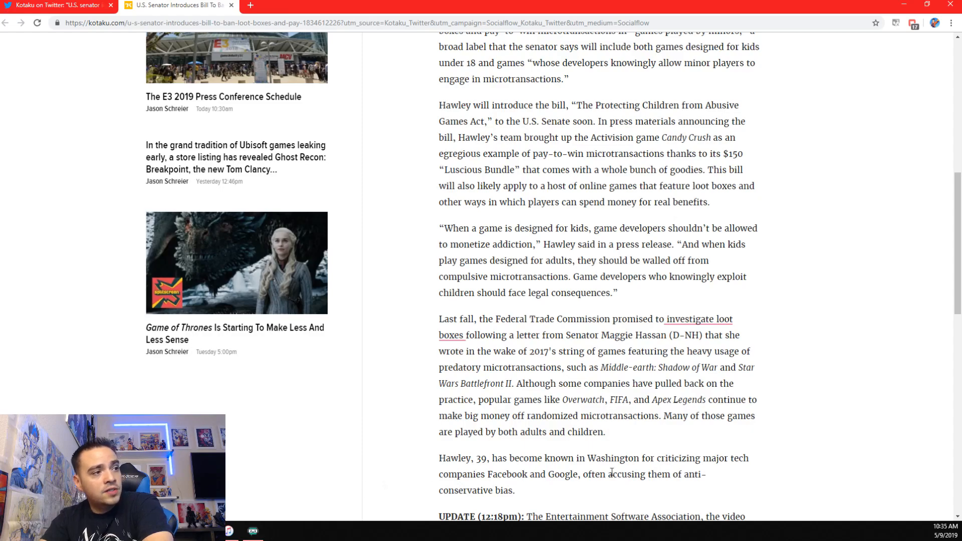
{"action": "scroll", "scroll_direction": "down", "scroll_amount": 3}
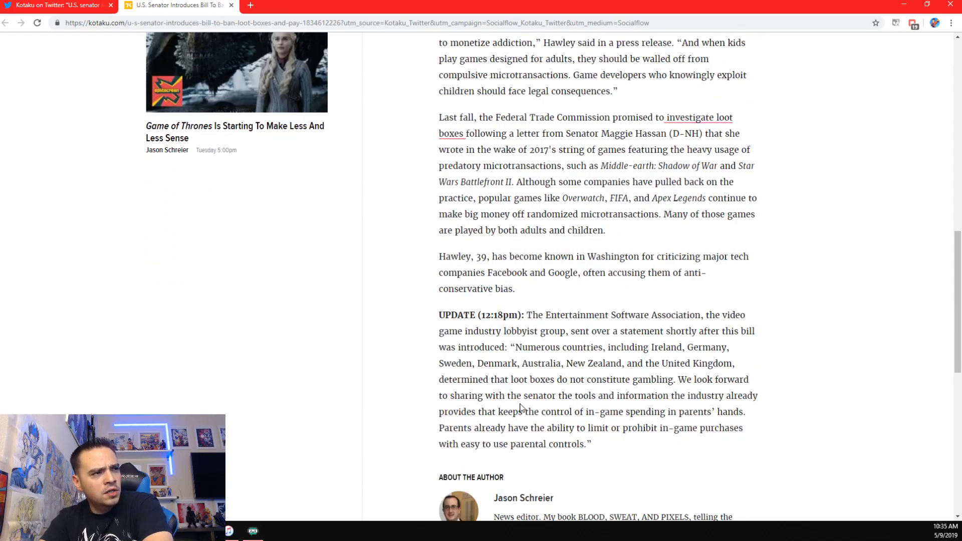